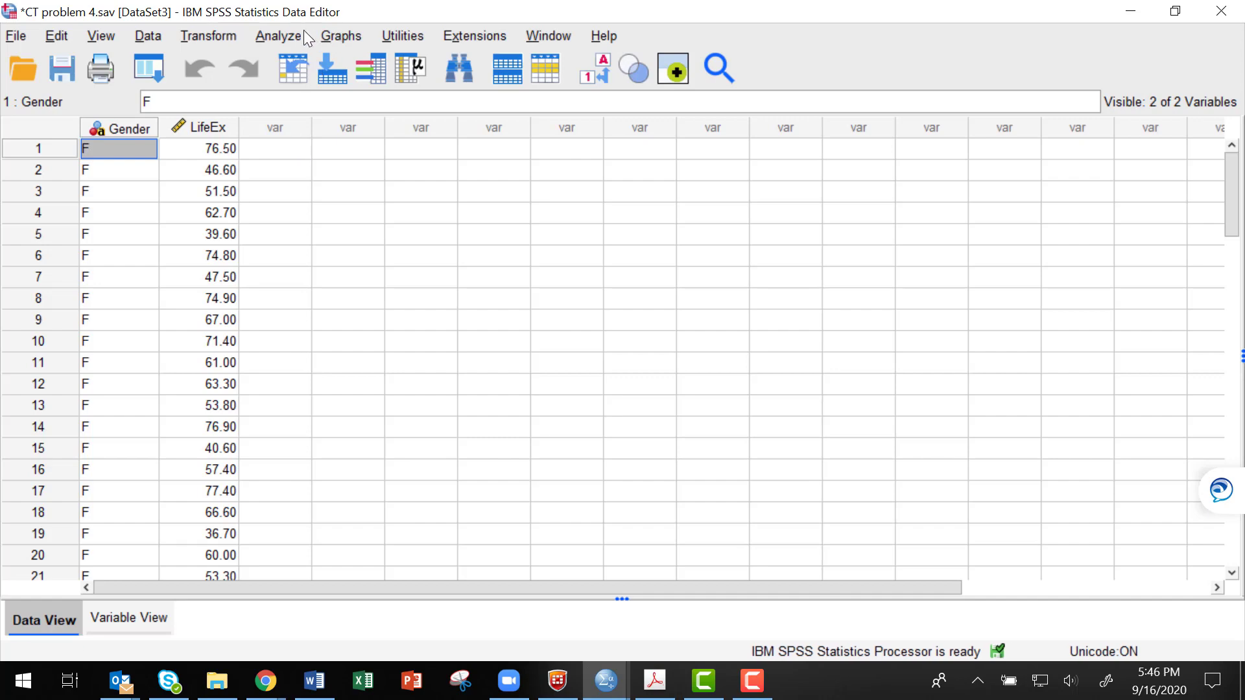
Launch Chart Builder from the Graphs menu to bring up its measurement-level notice.
{"action": "left_click", "coordinate": [278, 36]}
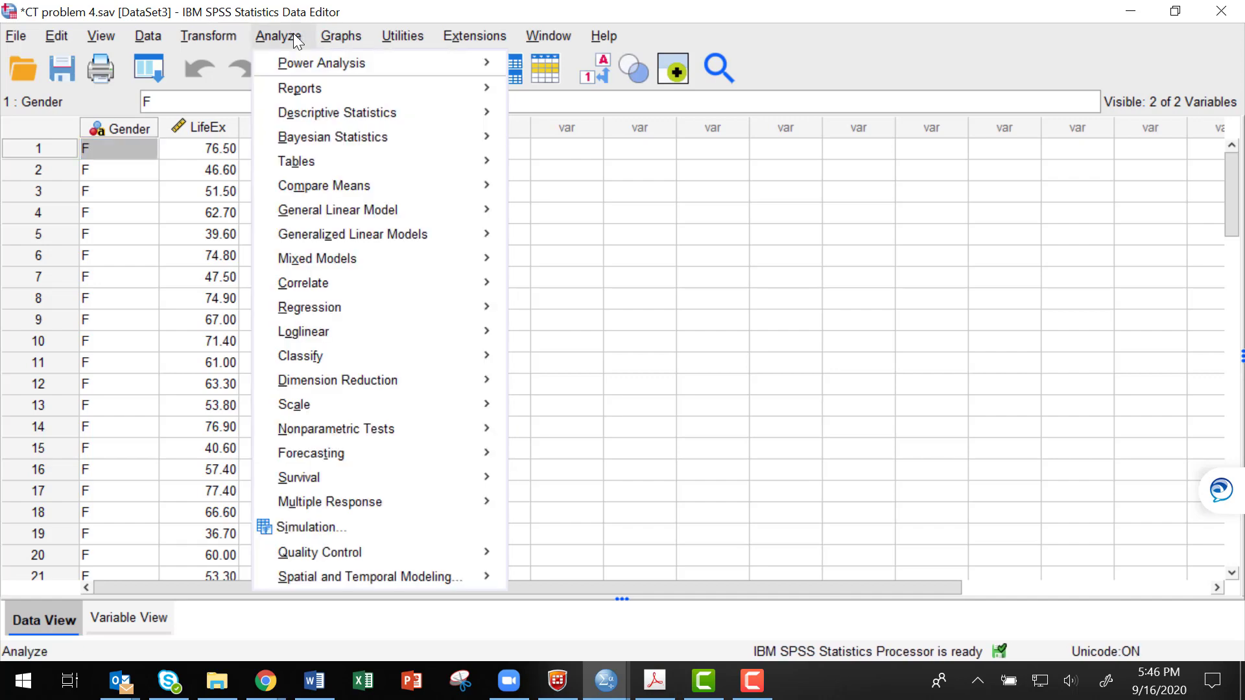
{"action": "left_click", "coordinate": [339, 36]}
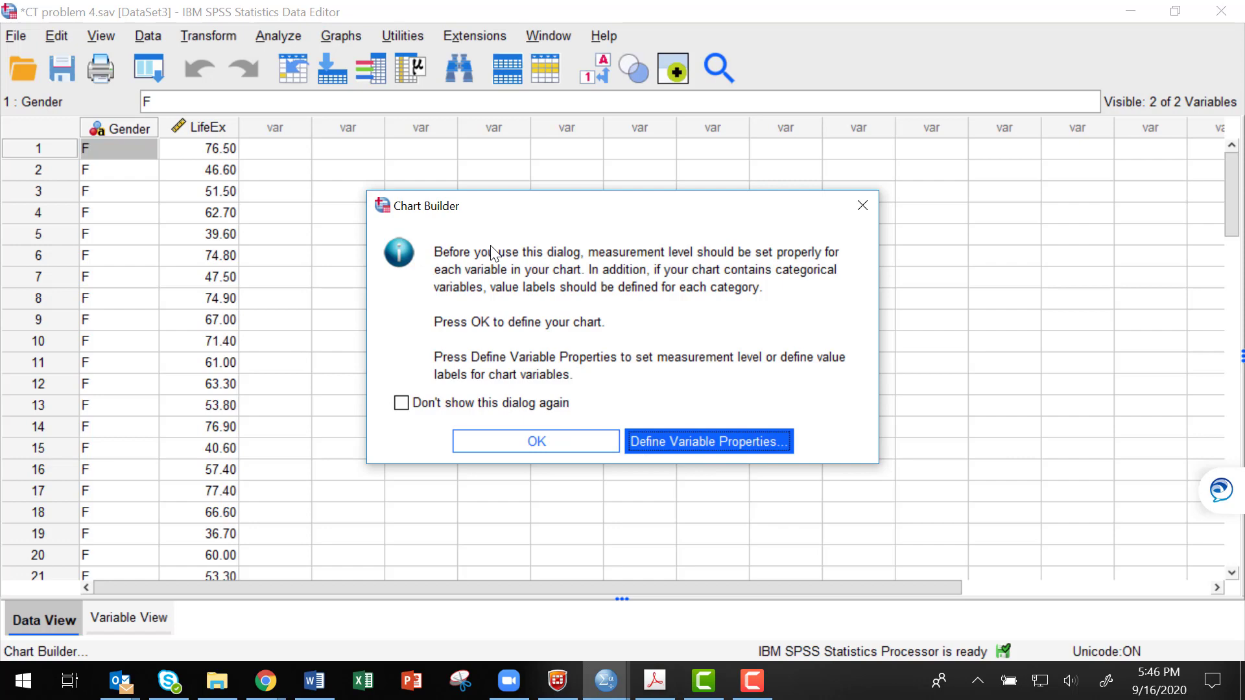
Dismiss the notice and browse the Gallery categories until the Boxplot types show.
{"action": "left_click", "coordinate": [536, 442]}
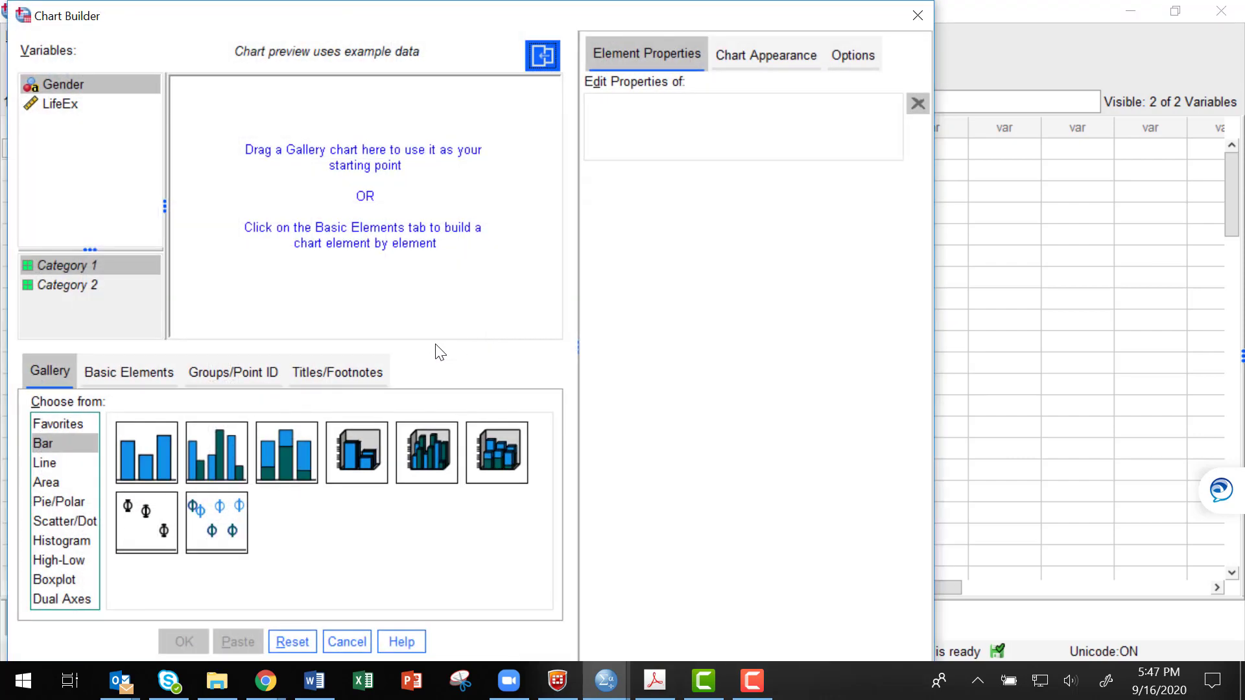
{"action": "left_click", "coordinate": [58, 423]}
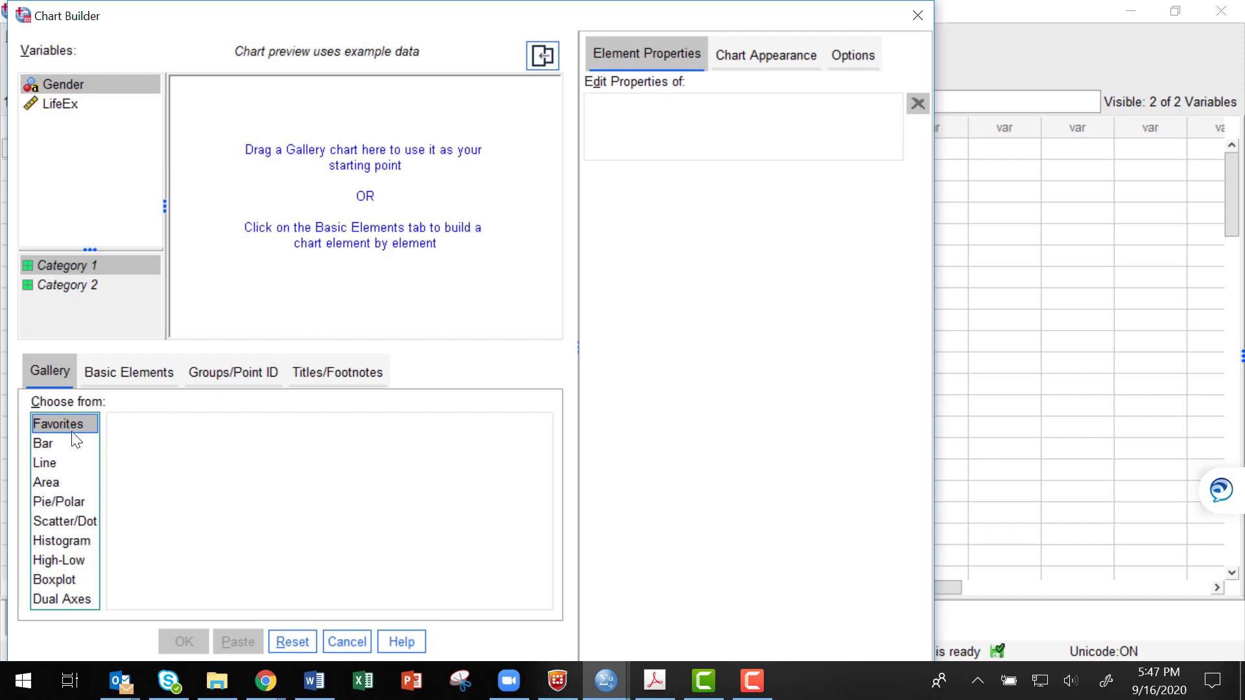
{"action": "left_click", "coordinate": [45, 463]}
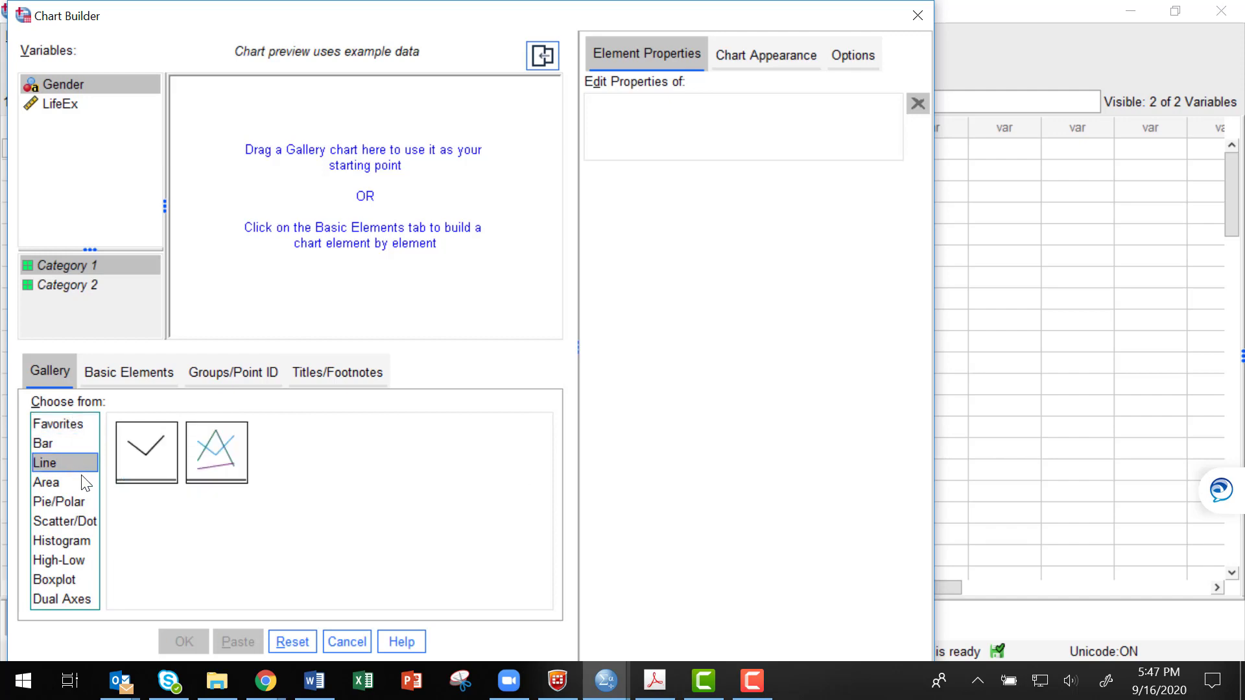
{"action": "left_click", "coordinate": [64, 540]}
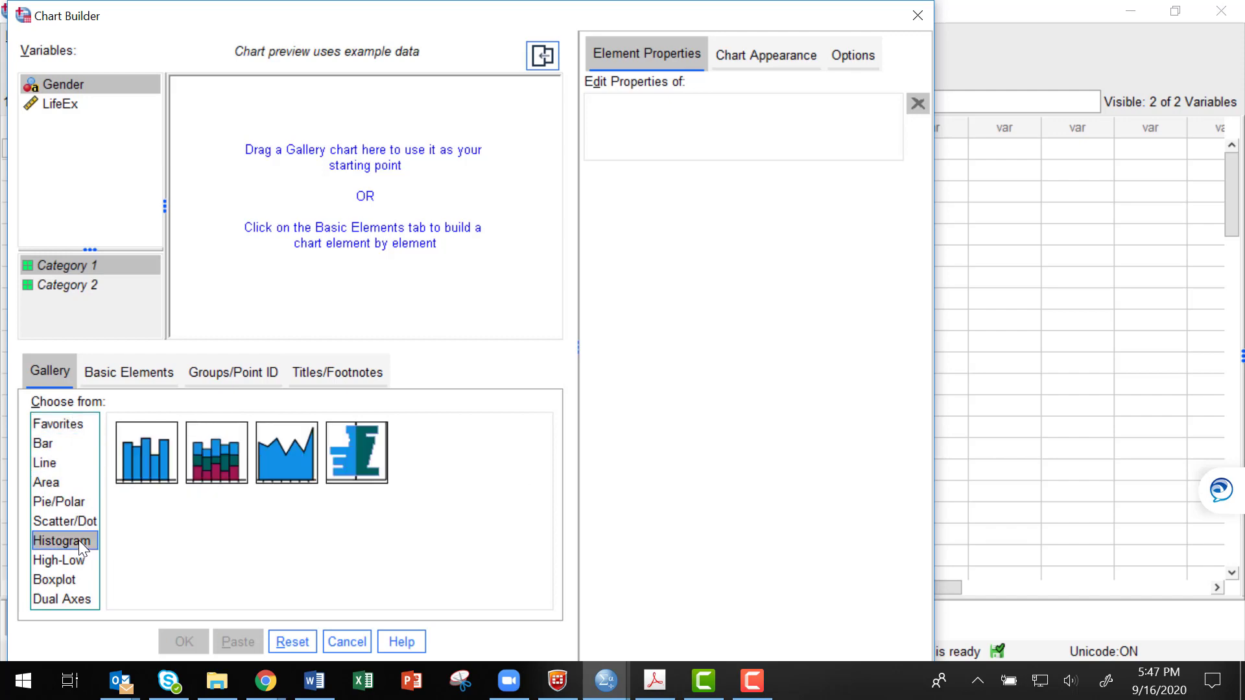
{"action": "left_click", "coordinate": [65, 520]}
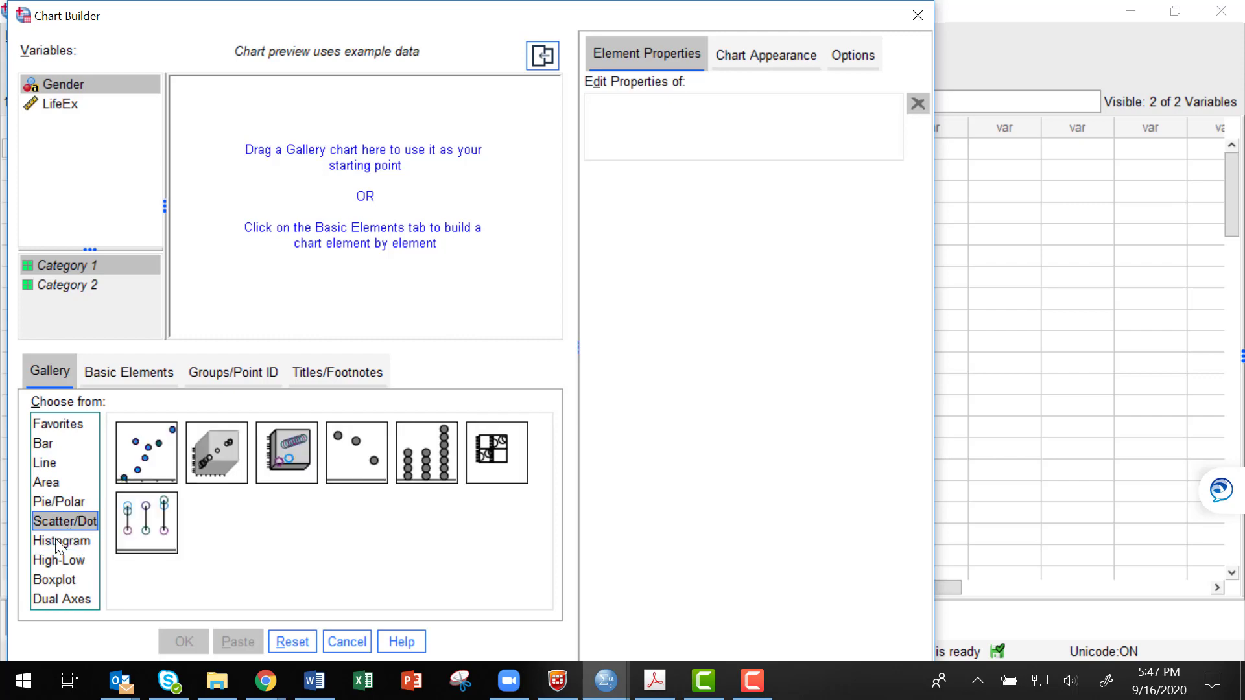
{"action": "left_click", "coordinate": [59, 559]}
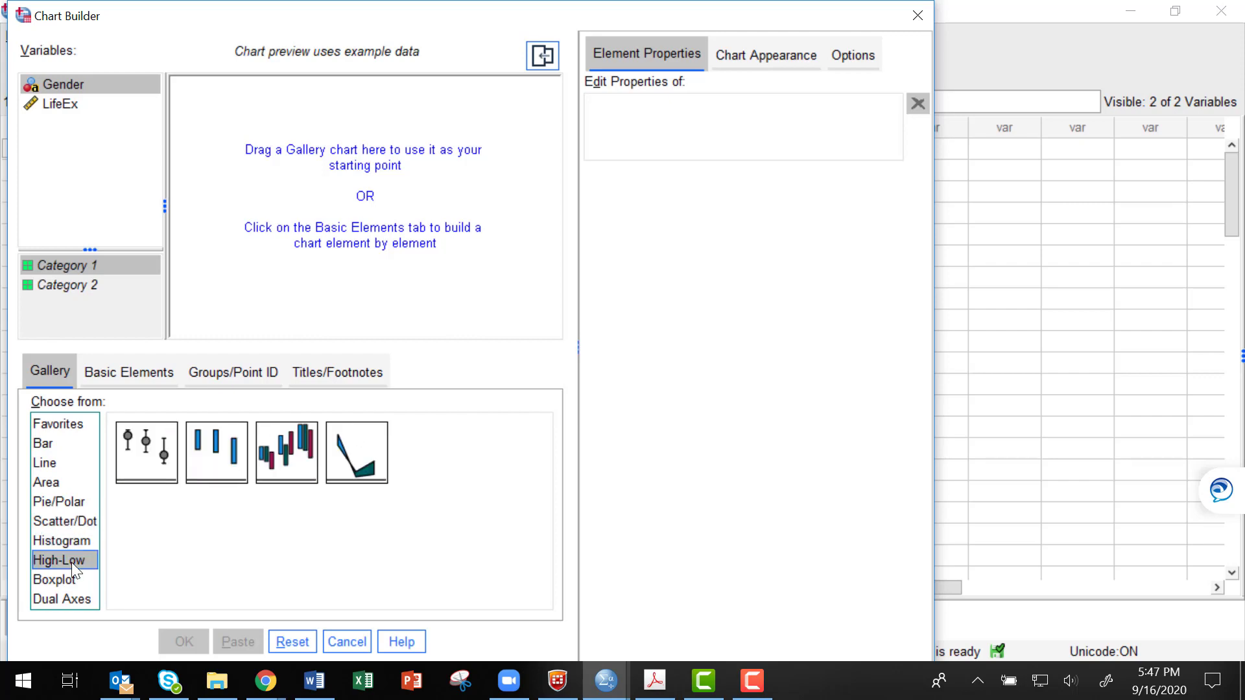
{"action": "left_click", "coordinate": [56, 579]}
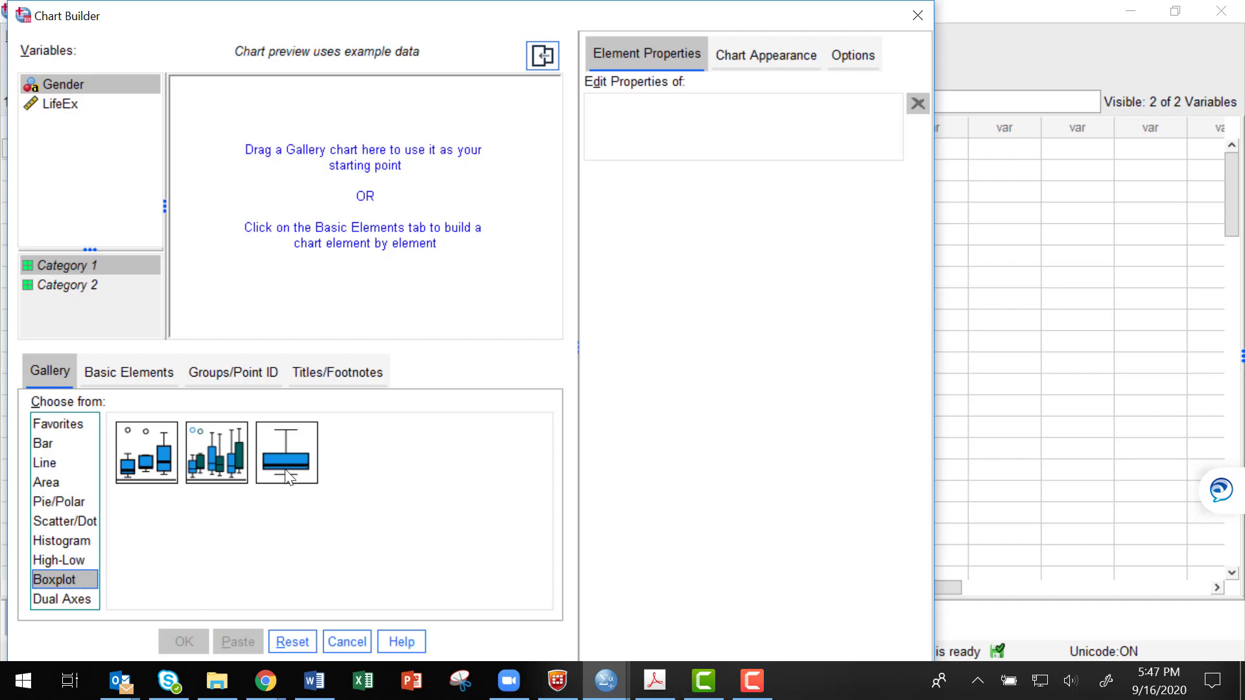
{"action": "mouse_move", "coordinate": [286, 452]}
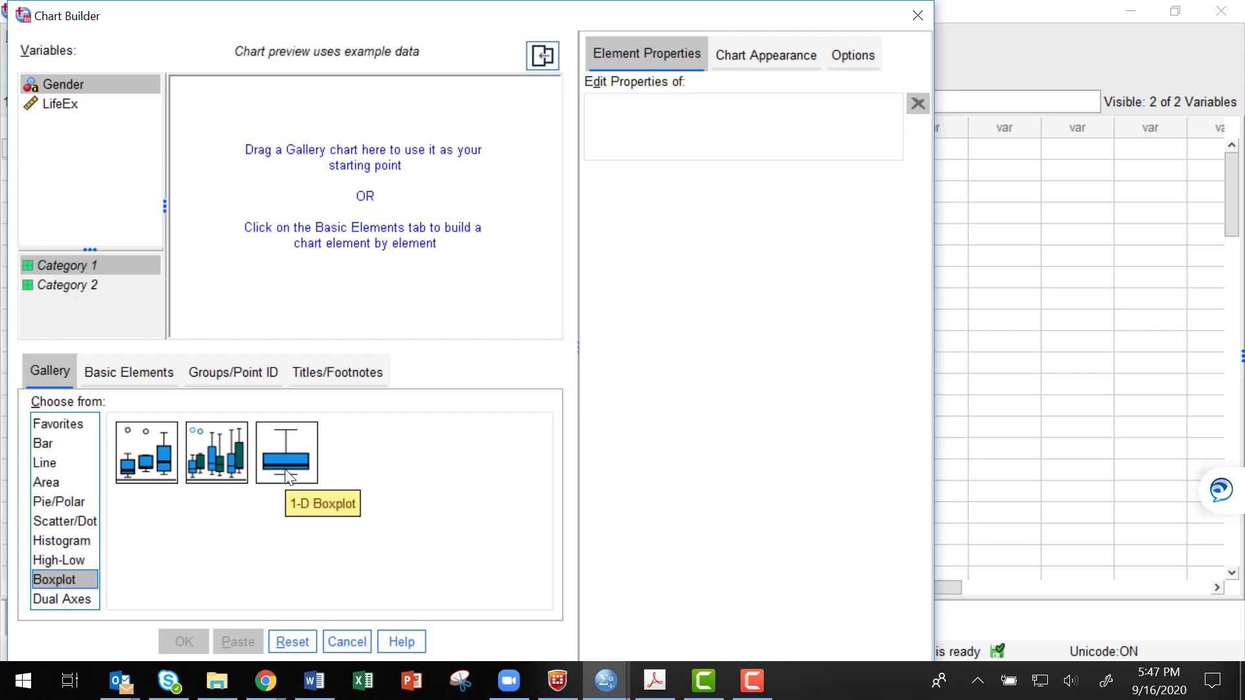
{"action": "mouse_move", "coordinate": [159, 474]}
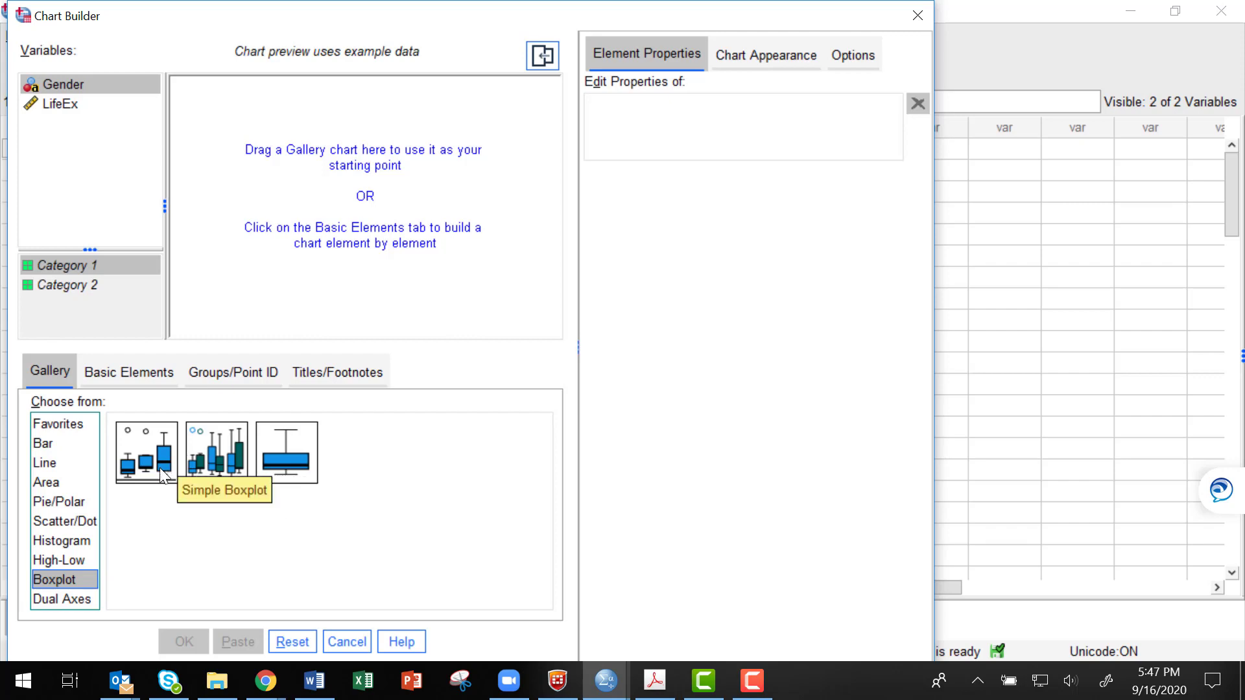
{"action": "mouse_move", "coordinate": [238, 456]}
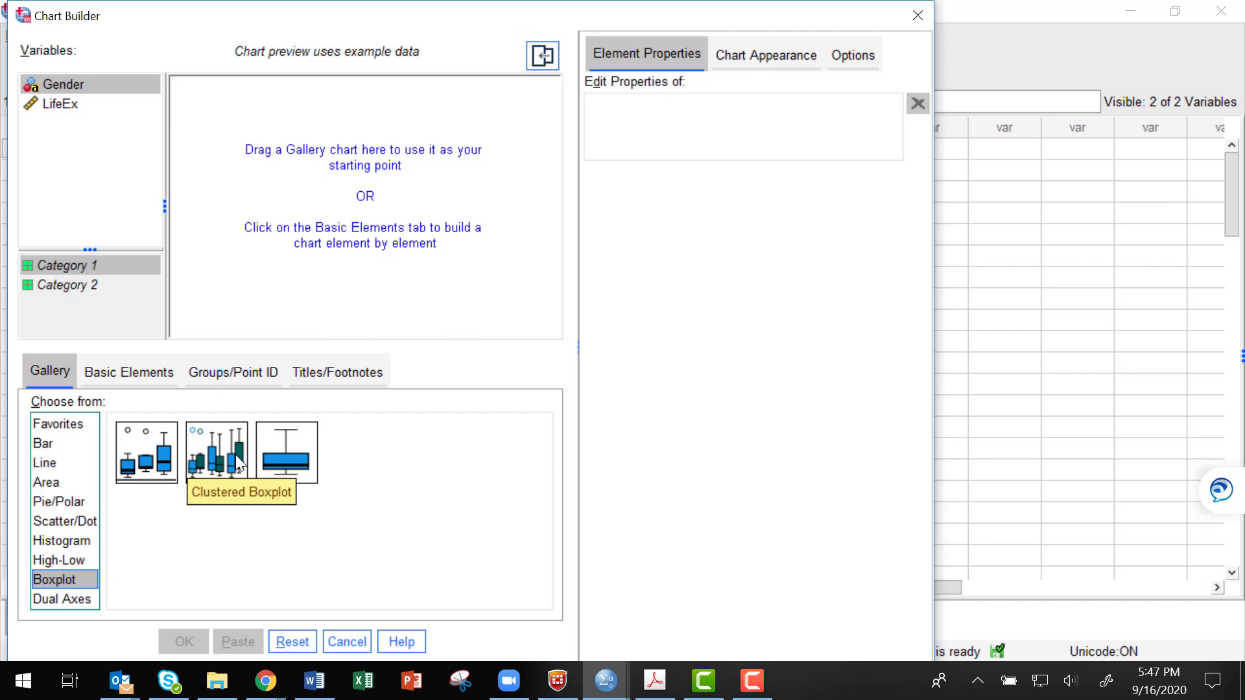
{"action": "mouse_move", "coordinate": [287, 452]}
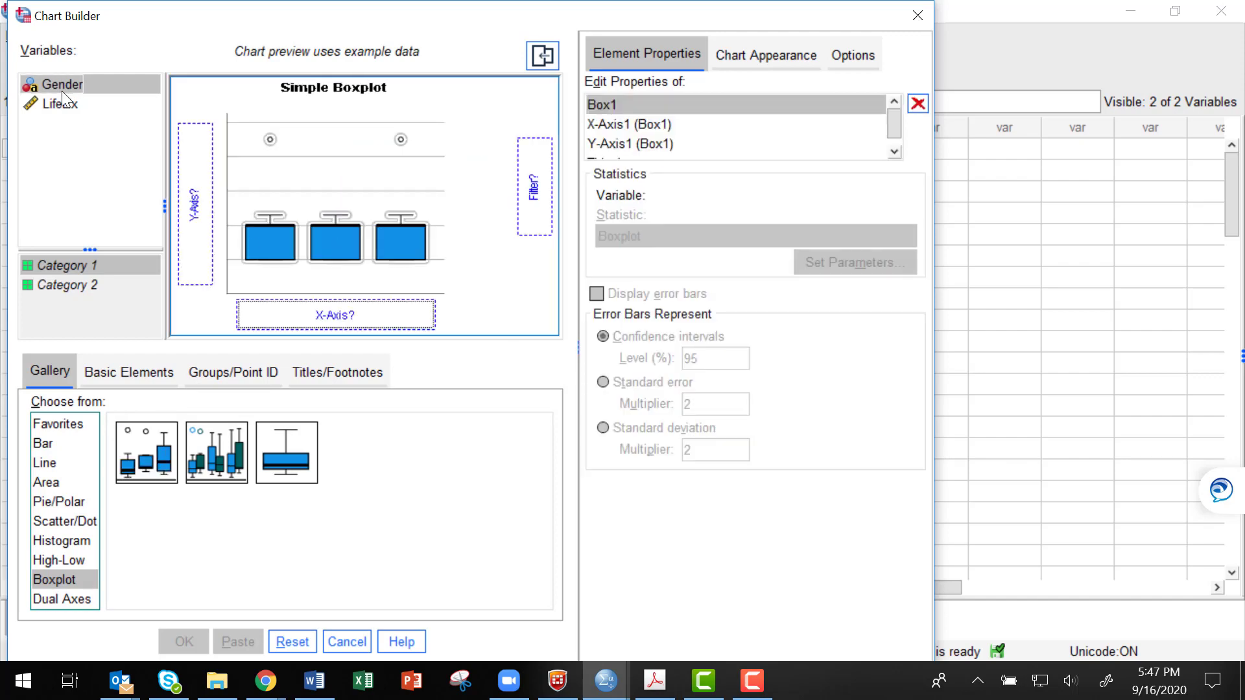
{"action": "mouse_move", "coordinate": [274, 230]}
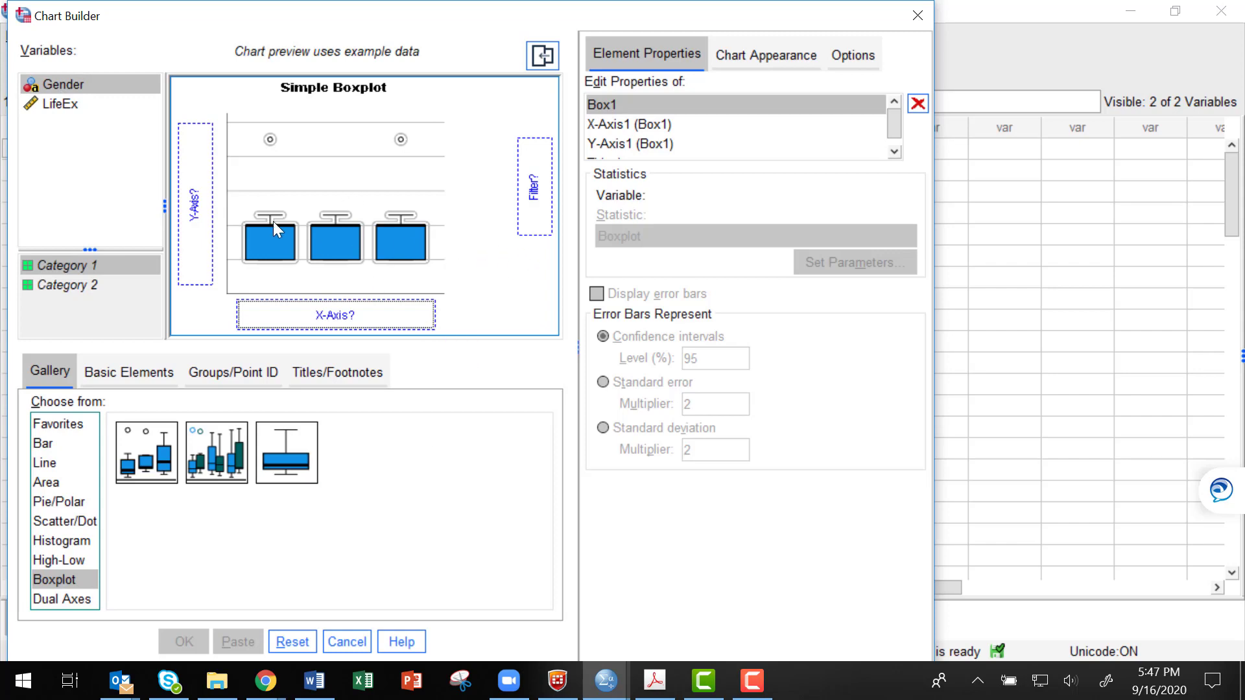
{"action": "mouse_move", "coordinate": [91, 102]}
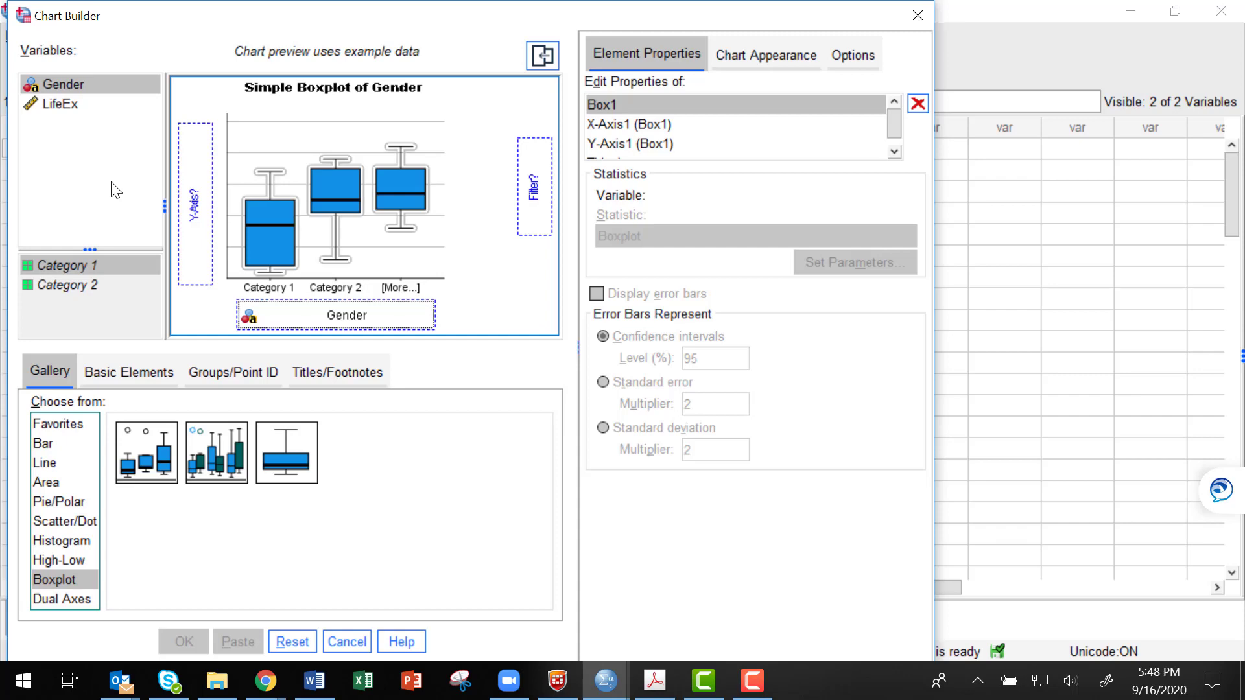
Select the LifeEx variable in the Chart Builder variable list.
{"action": "left_click", "coordinate": [58, 103]}
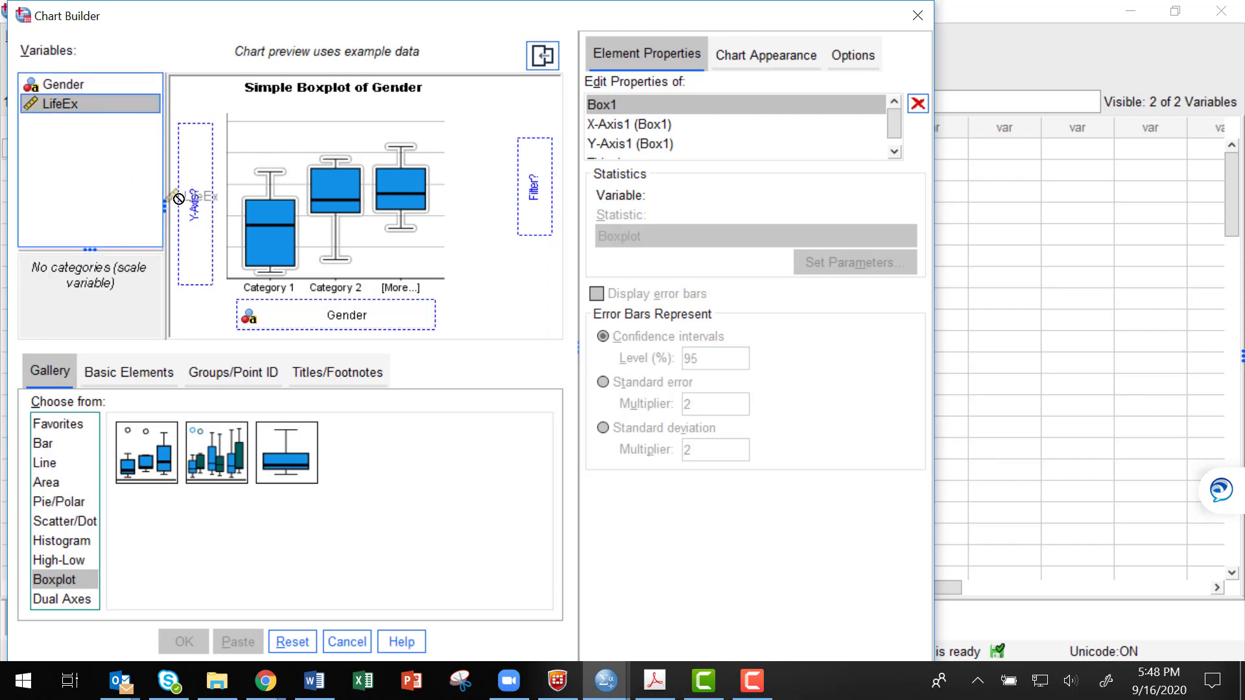
Drag LifeEx onto the boxplot's Y axis as the summarised variable.
{"action": "left_click_drag", "start_coordinate": [56, 104], "coordinate": [193, 203]}
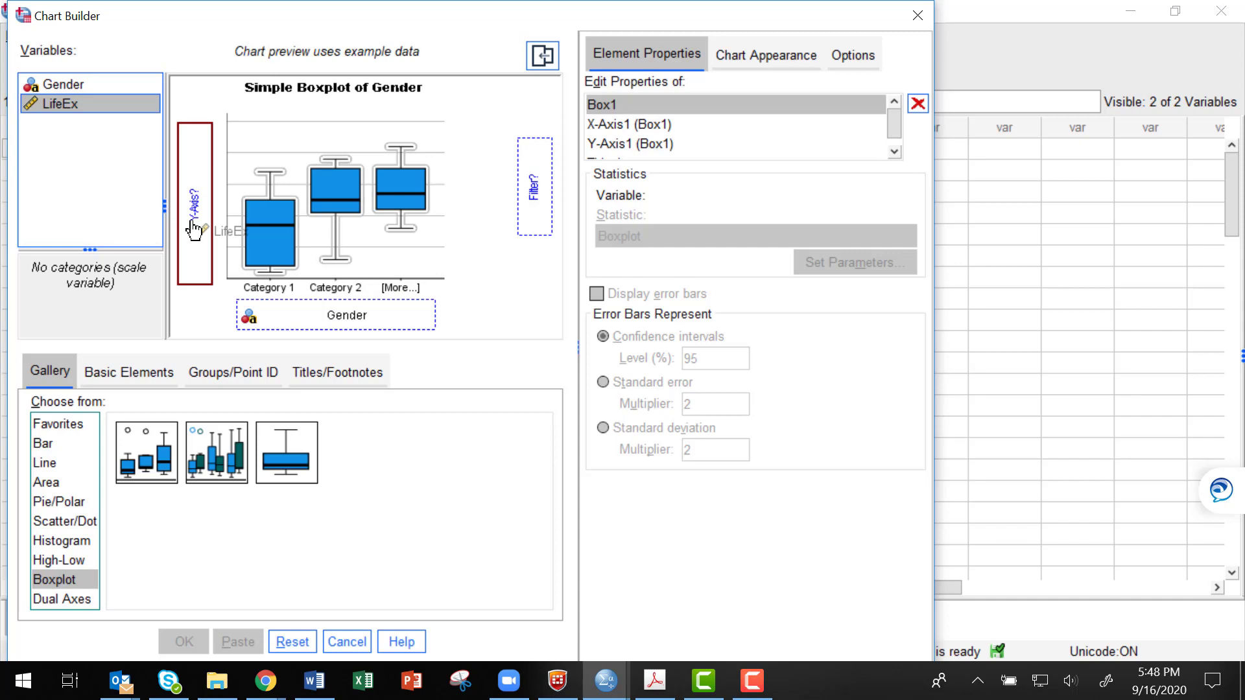
{"action": "left_click_drag", "start_coordinate": [52, 103], "coordinate": [194, 207]}
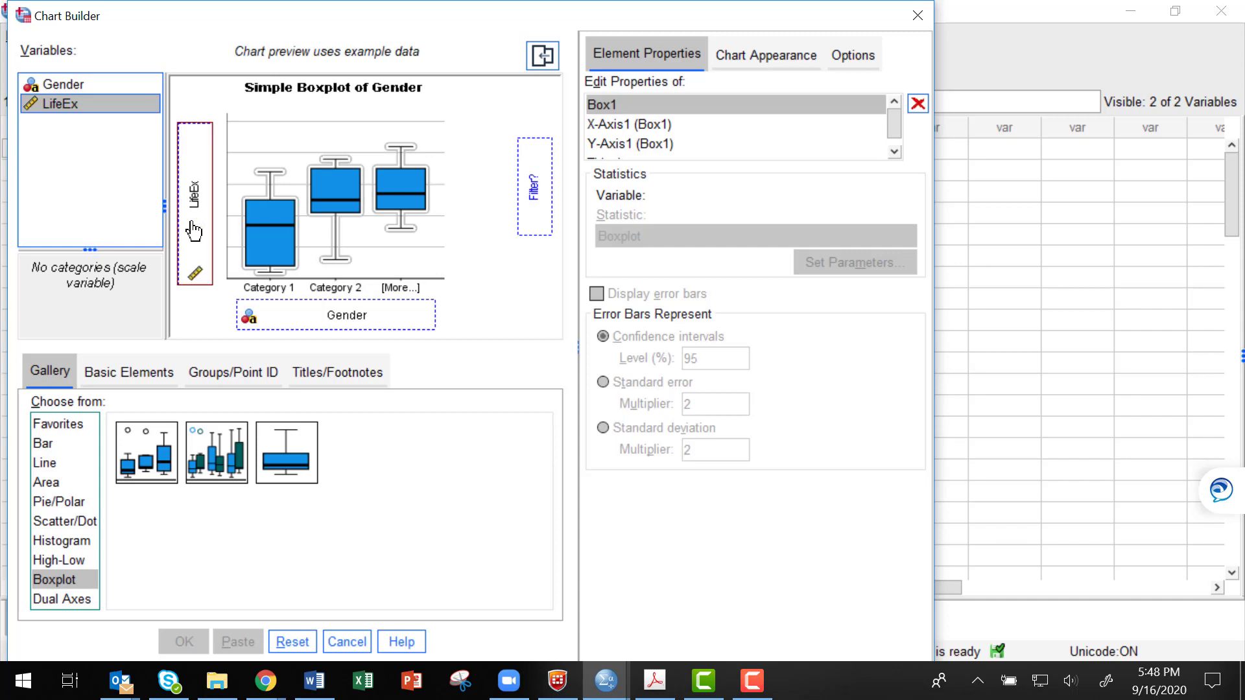
{"action": "left_click_drag", "start_coordinate": [56, 103], "coordinate": [194, 198]}
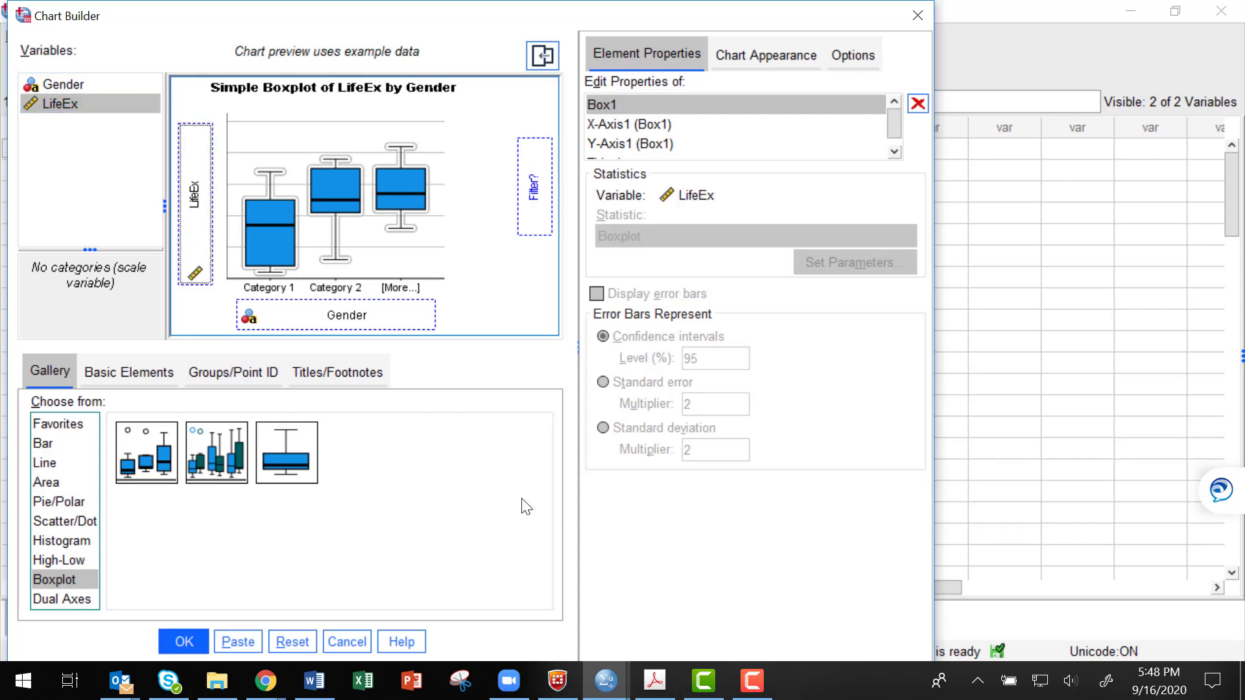
{"action": "mouse_move", "coordinate": [361, 254]}
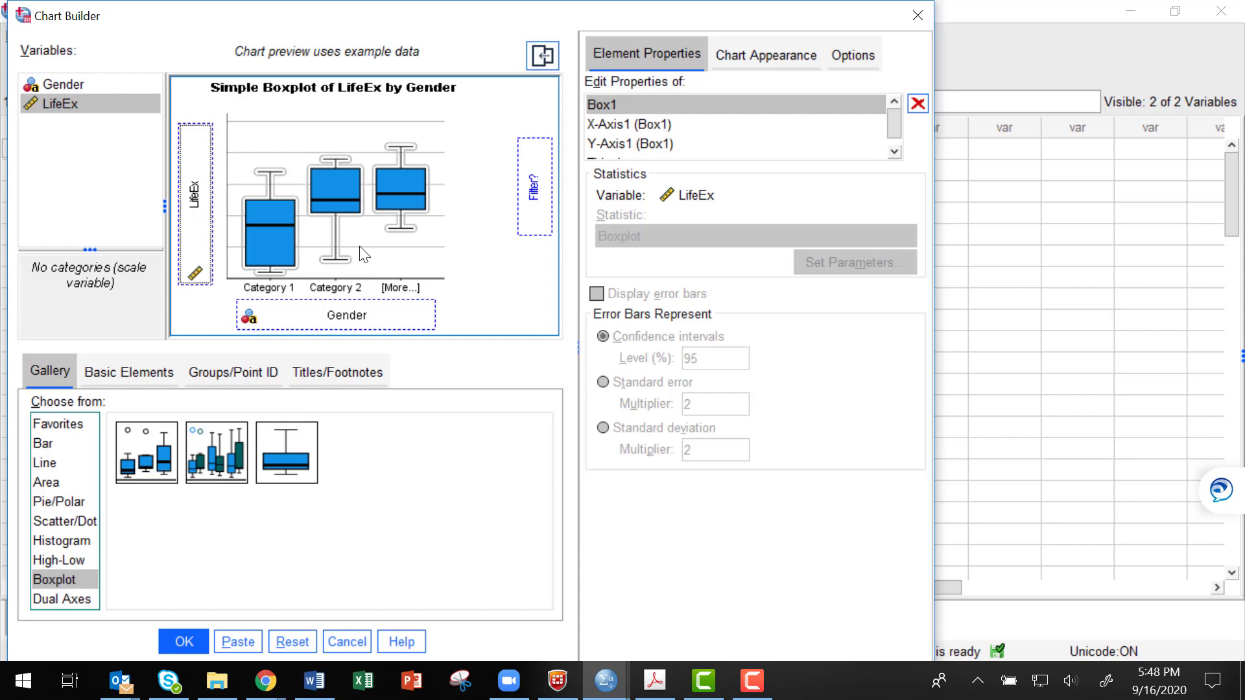
{"action": "mouse_move", "coordinate": [396, 260]}
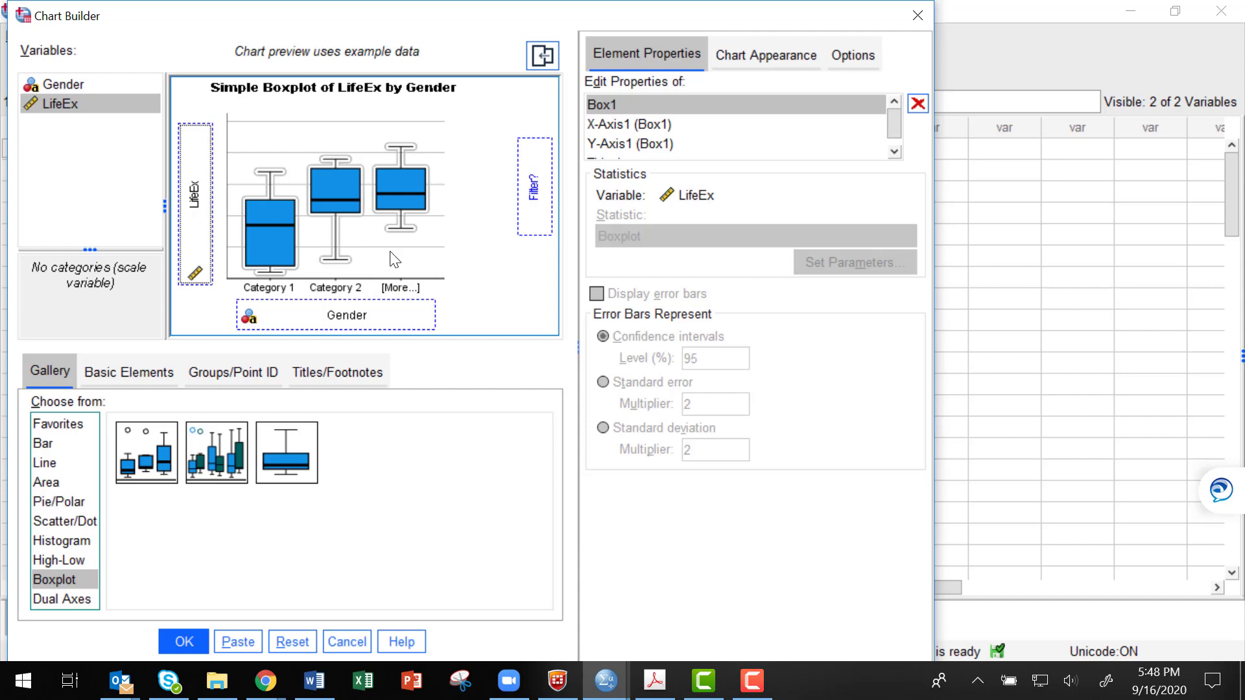
{"action": "mouse_move", "coordinate": [479, 498]}
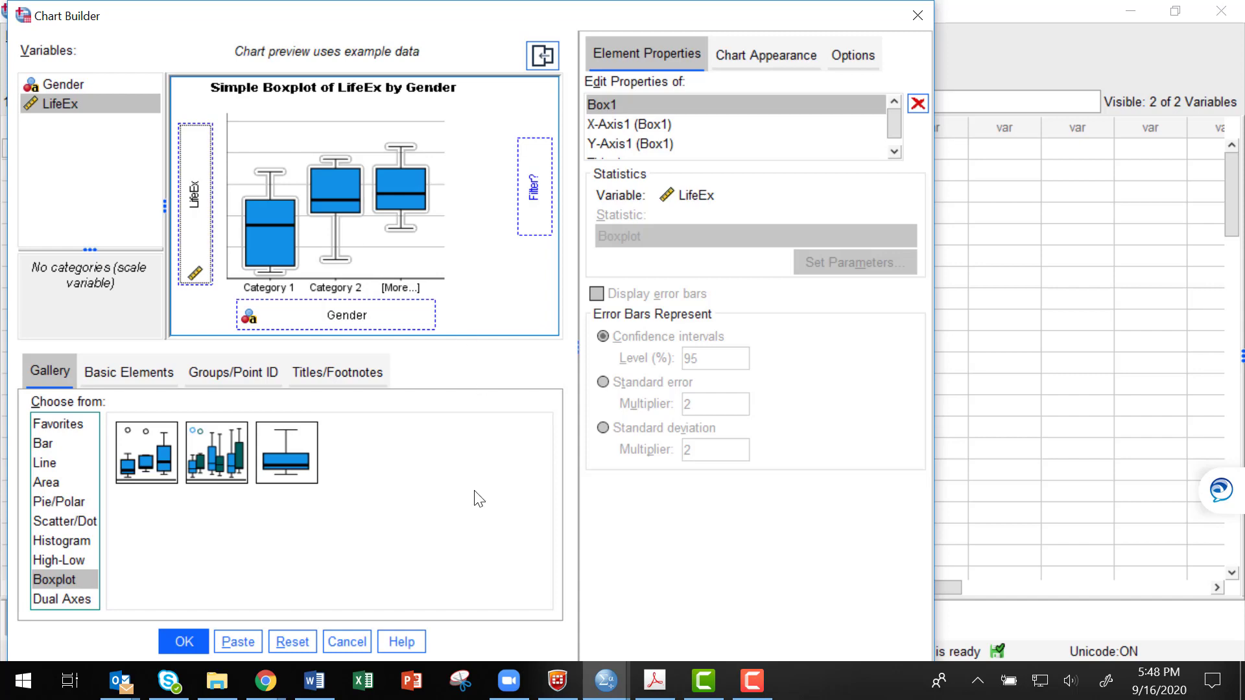
{"action": "mouse_move", "coordinate": [407, 604]}
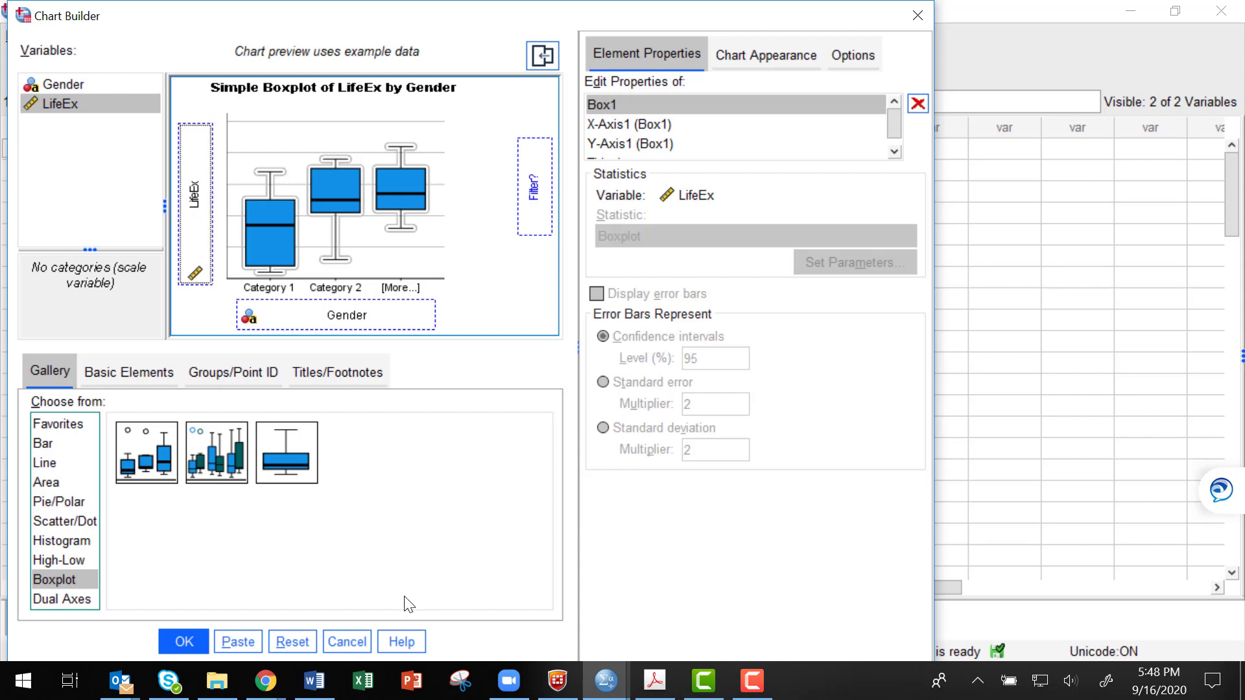
{"action": "mouse_move", "coordinate": [293, 641]}
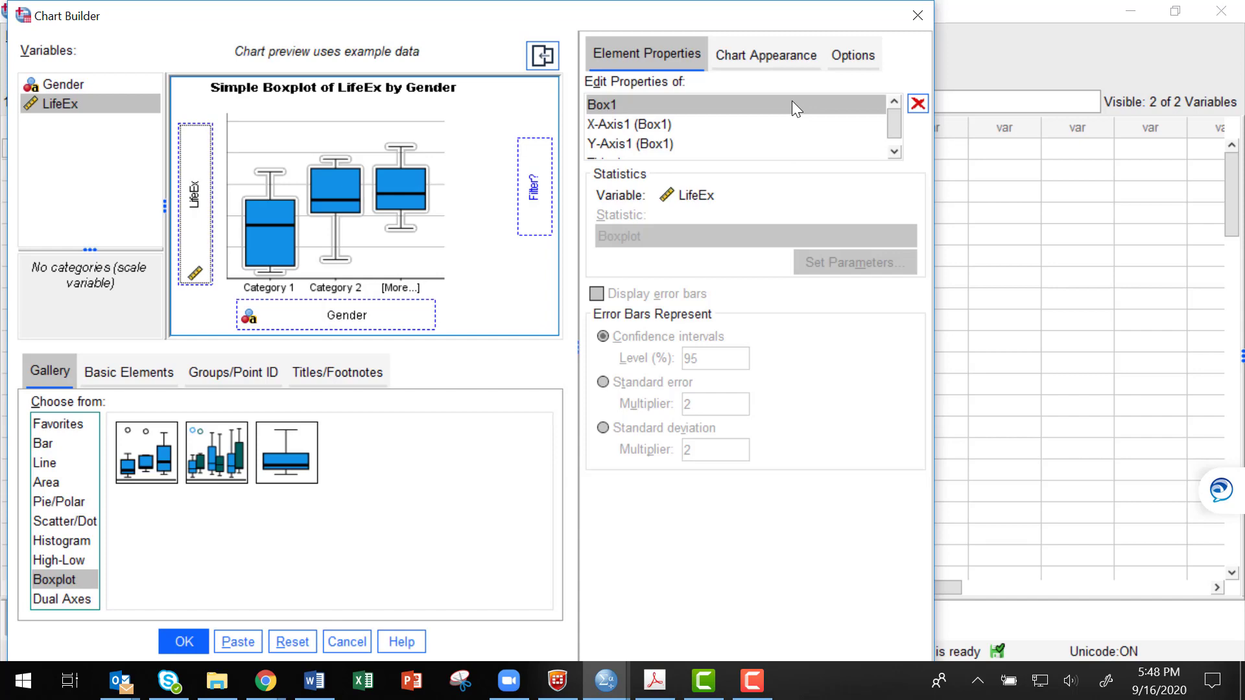
{"action": "mouse_move", "coordinate": [895, 152]}
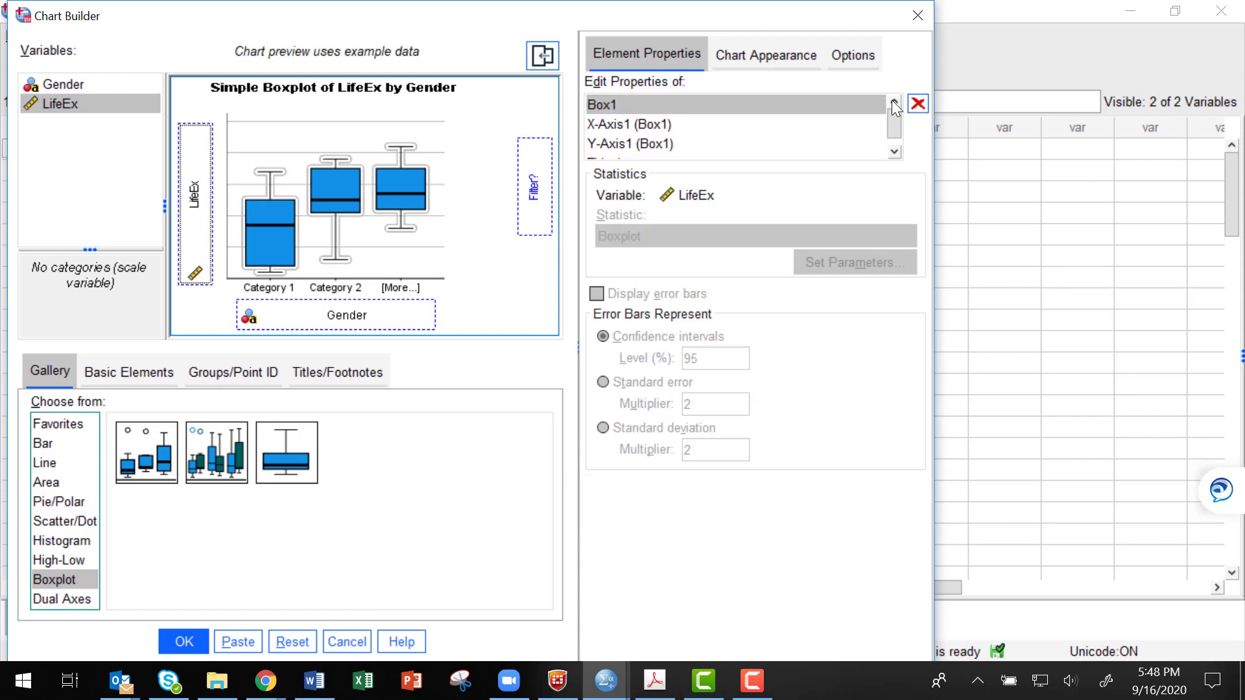
Review Chart Appearance, Options and Element Properties, then run the LifeEx-by-Gender boxplot.
{"action": "left_click", "coordinate": [765, 55]}
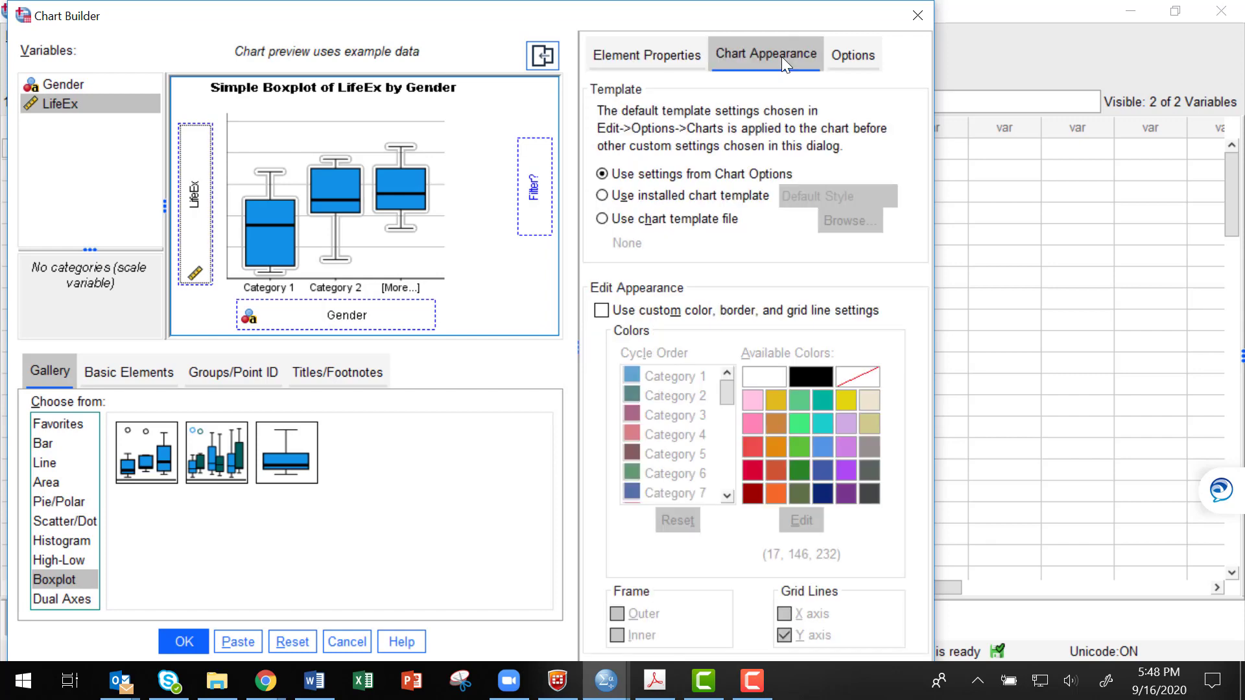
{"action": "mouse_move", "coordinate": [835, 99]}
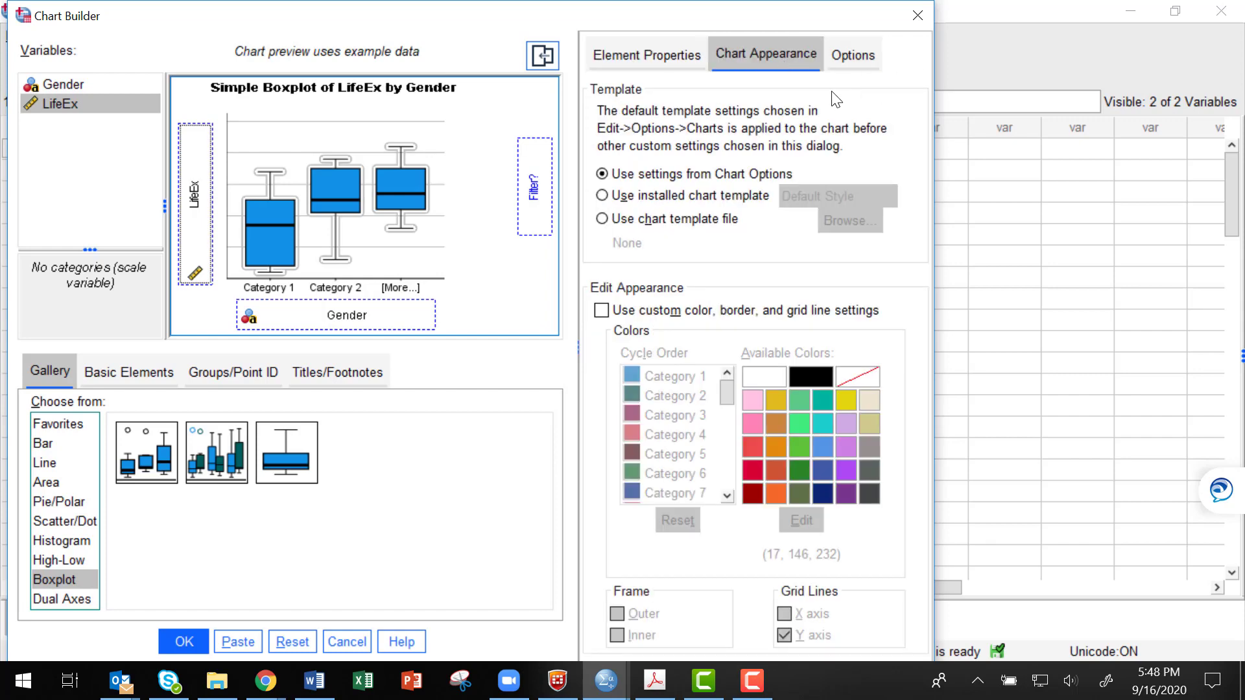
{"action": "left_click", "coordinate": [853, 53]}
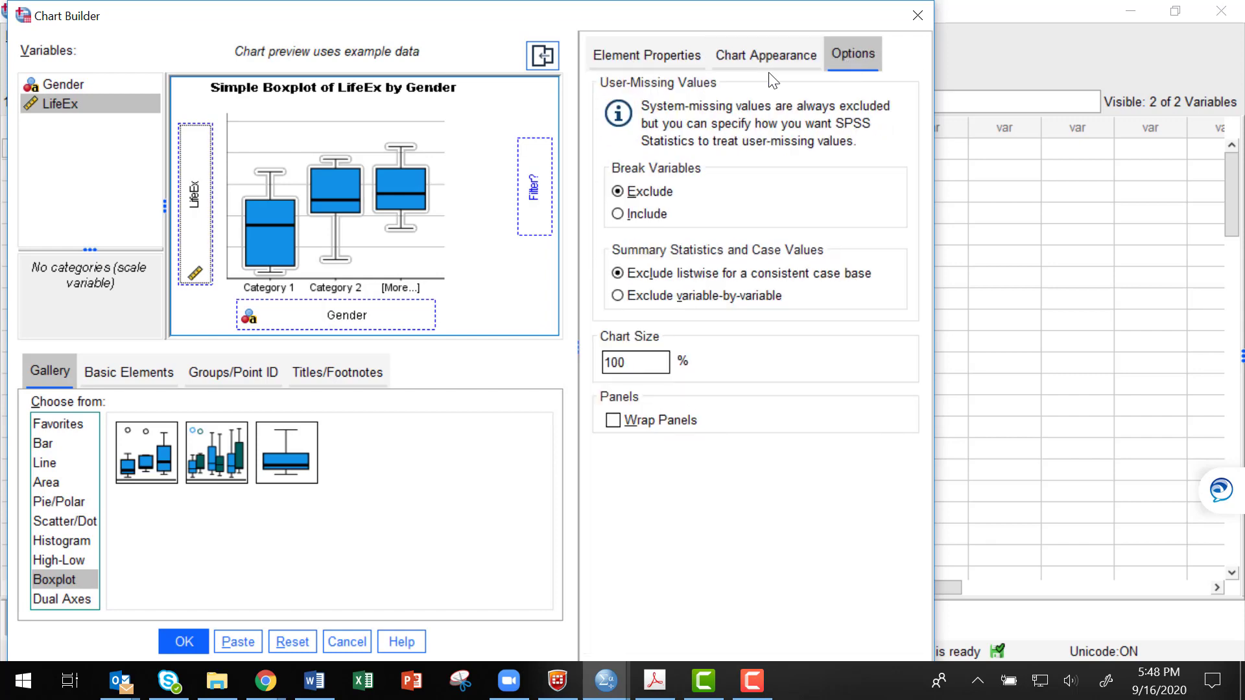
{"action": "left_click", "coordinate": [646, 54]}
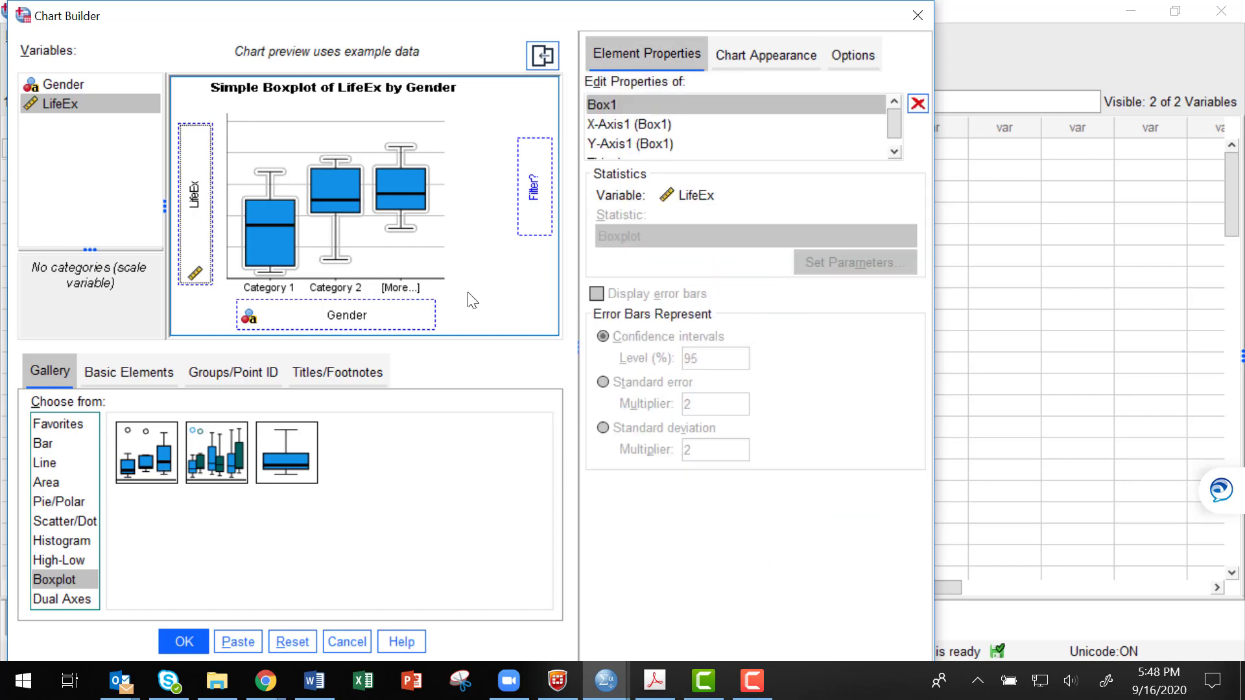
{"action": "mouse_move", "coordinate": [120, 681]}
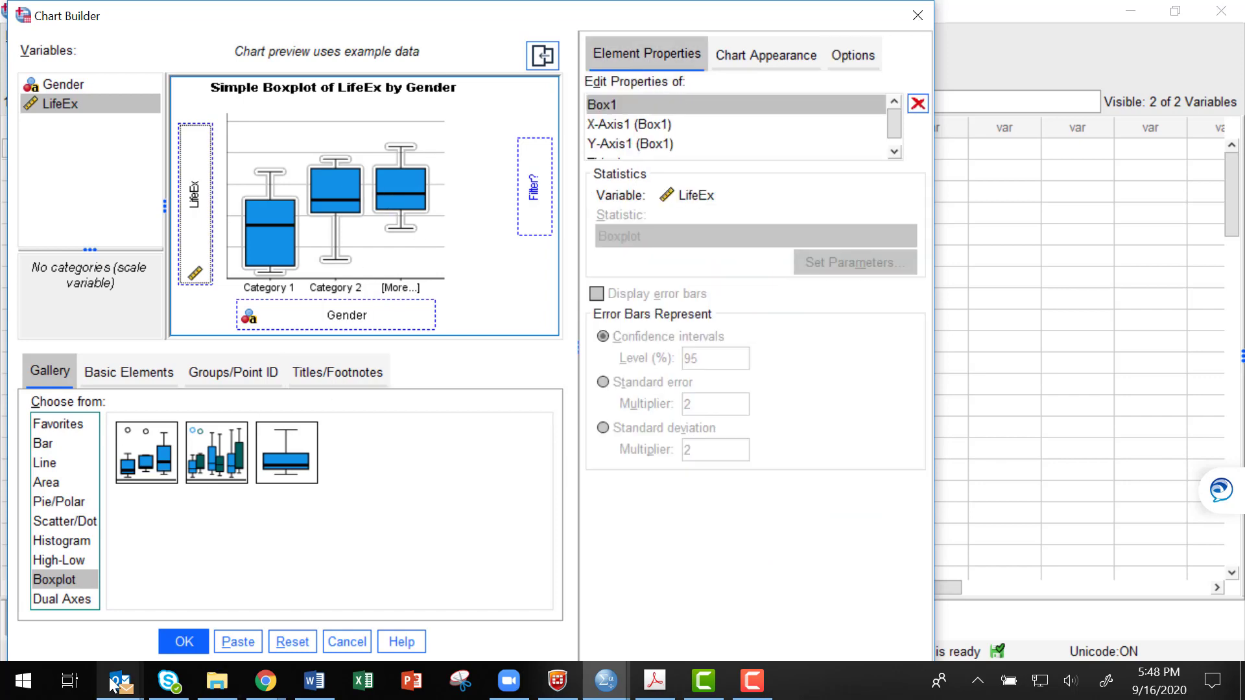
{"action": "left_click", "coordinate": [184, 640]}
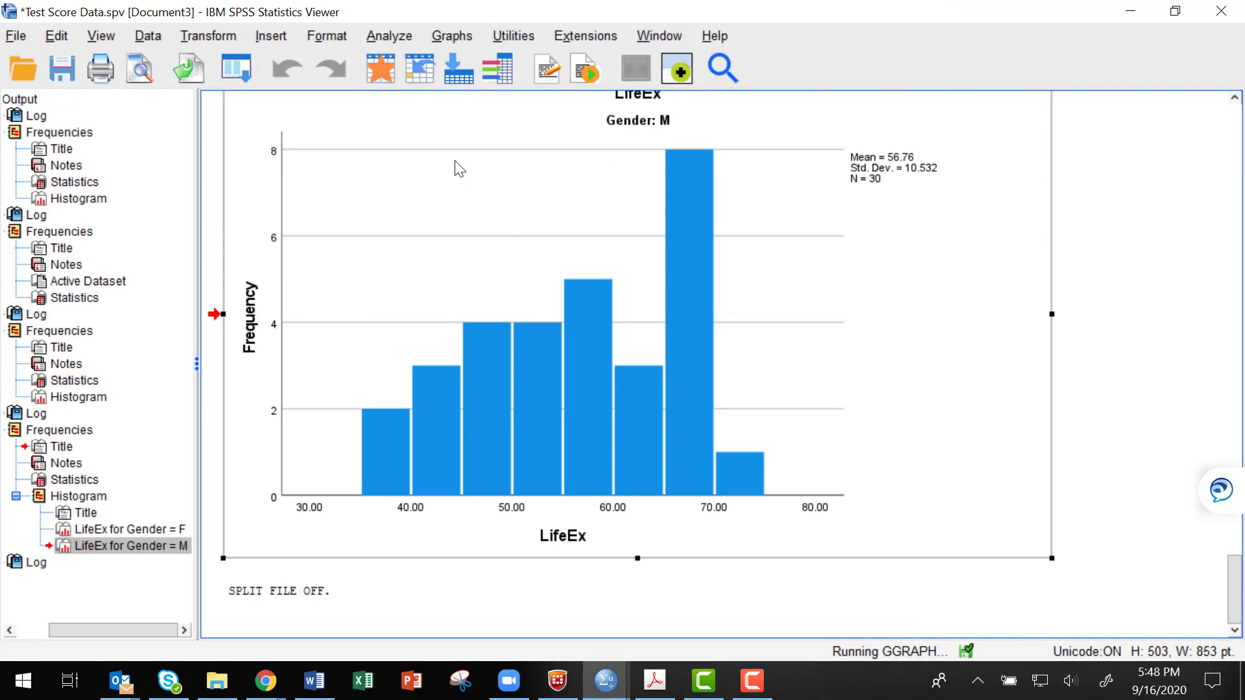
Scroll past the GGRAPH syntax and select the LifeEx-by-Gender boxplot chart.
{"action": "scroll", "scroll_direction": "down", "scroll_amount": 3}
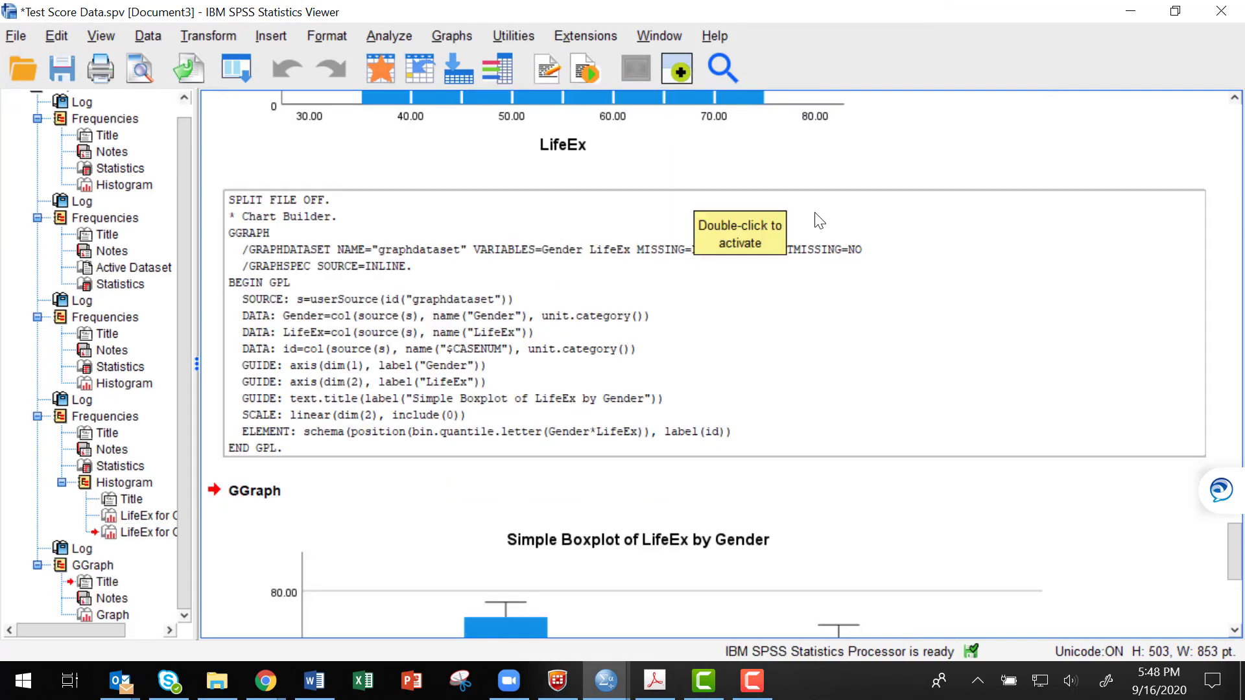
{"action": "scroll", "scroll_direction": "down", "scroll_amount": 3}
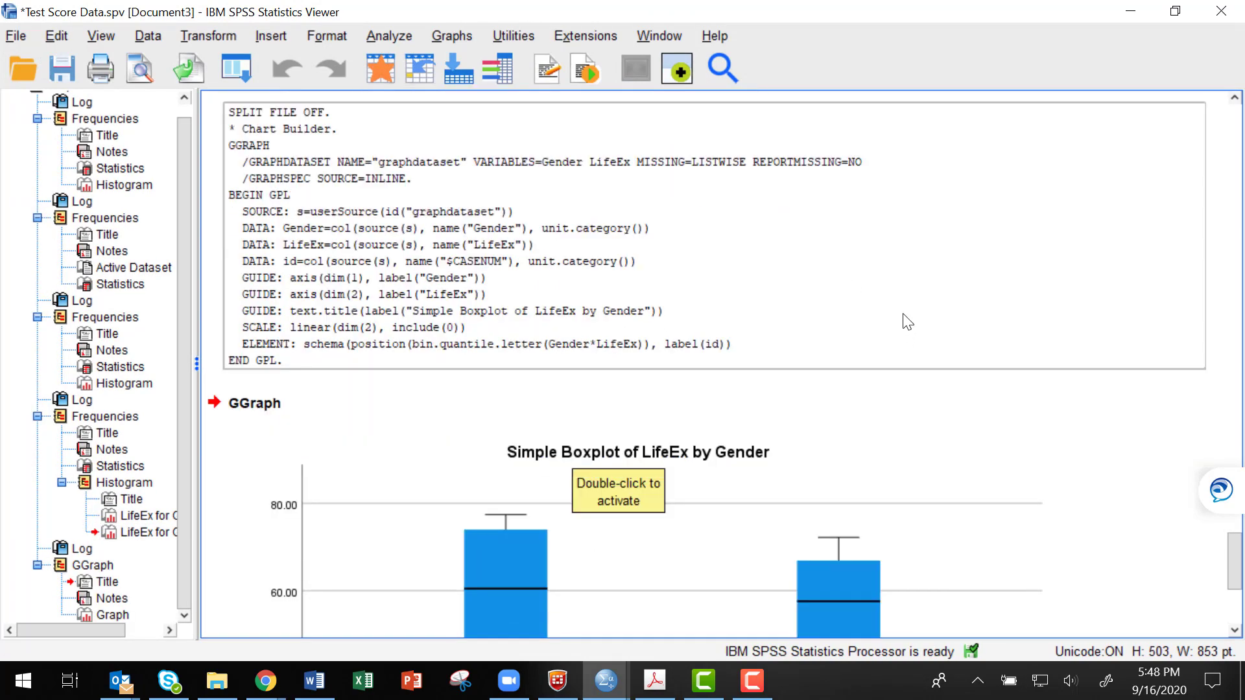
{"action": "scroll", "scroll_direction": "down", "scroll_amount": 3}
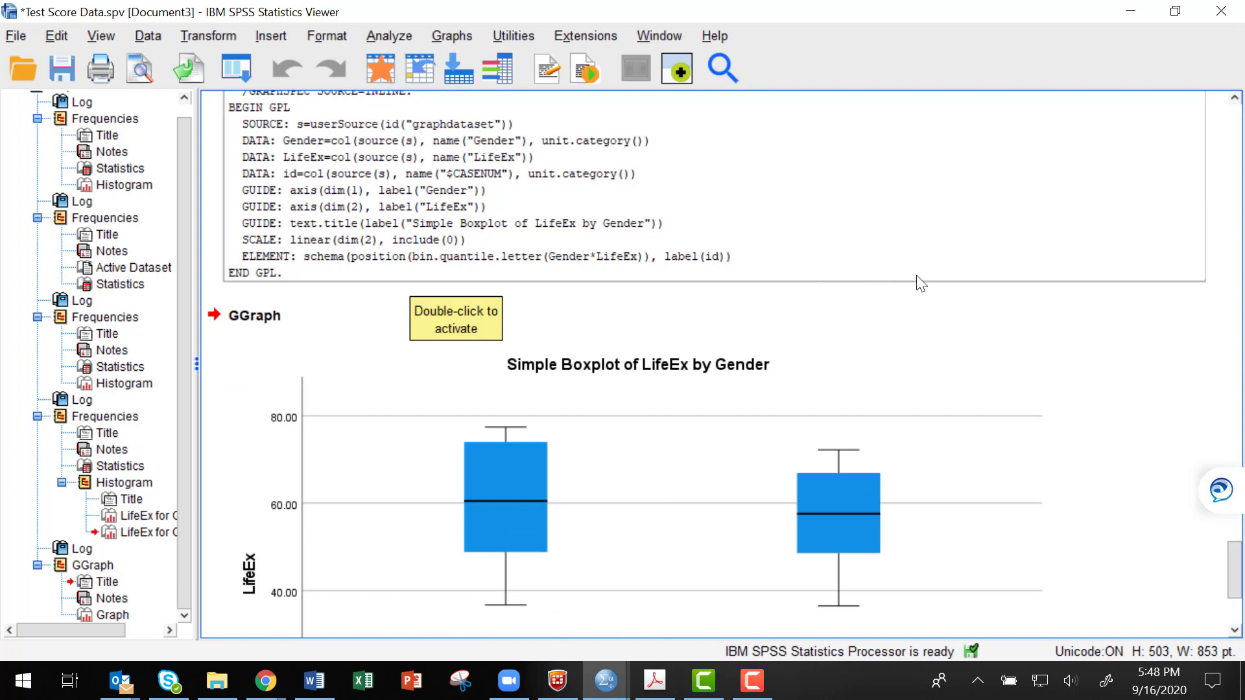
{"action": "scroll", "scroll_direction": "down", "scroll_amount": 3}
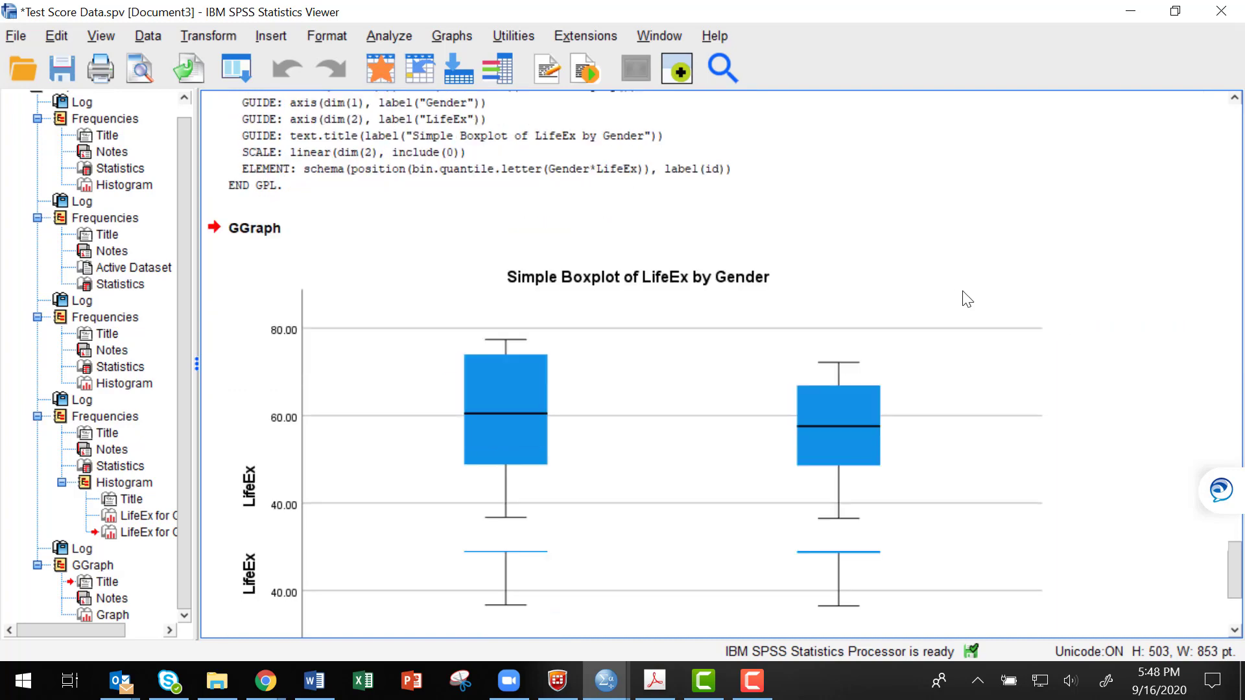
{"action": "scroll", "scroll_direction": "down", "scroll_amount": 3}
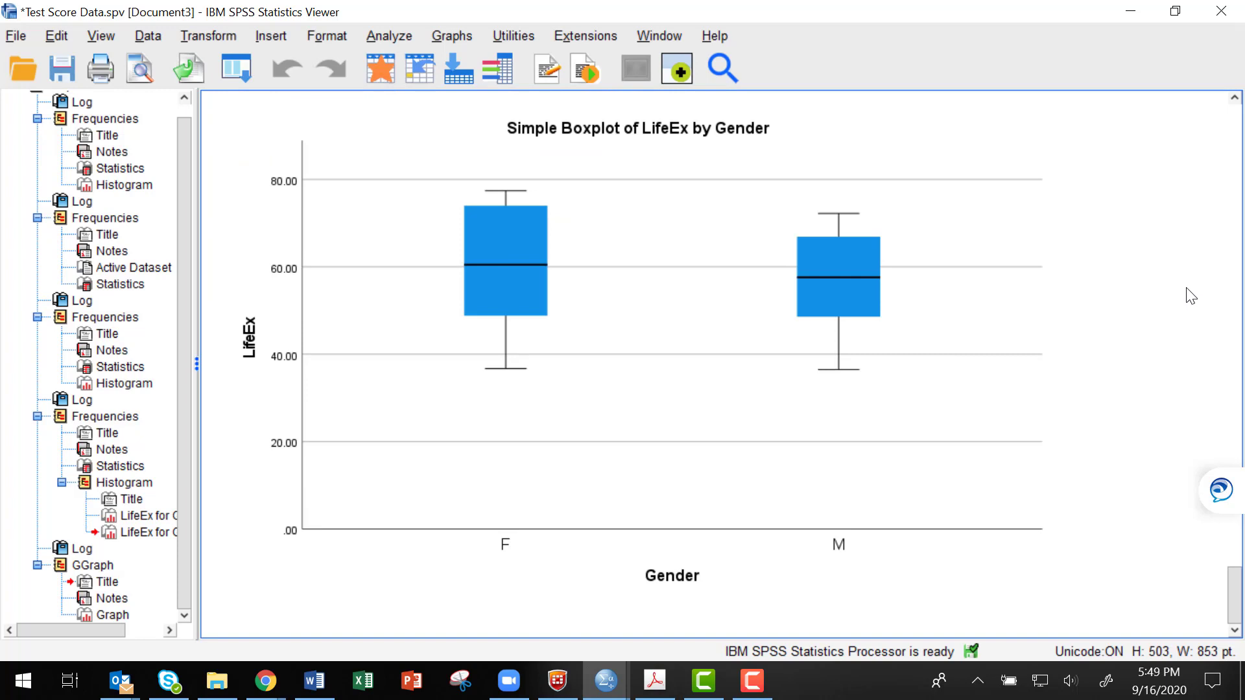
{"action": "left_click", "coordinate": [726, 411]}
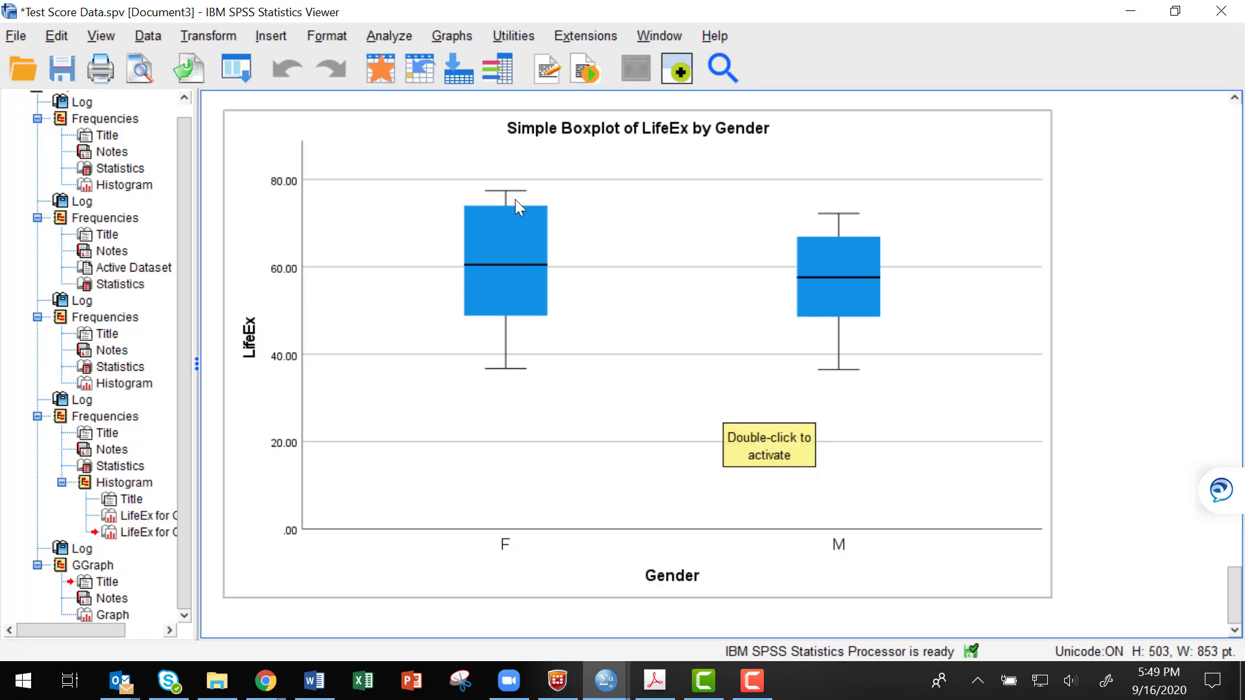
{"action": "mouse_move", "coordinate": [947, 153]}
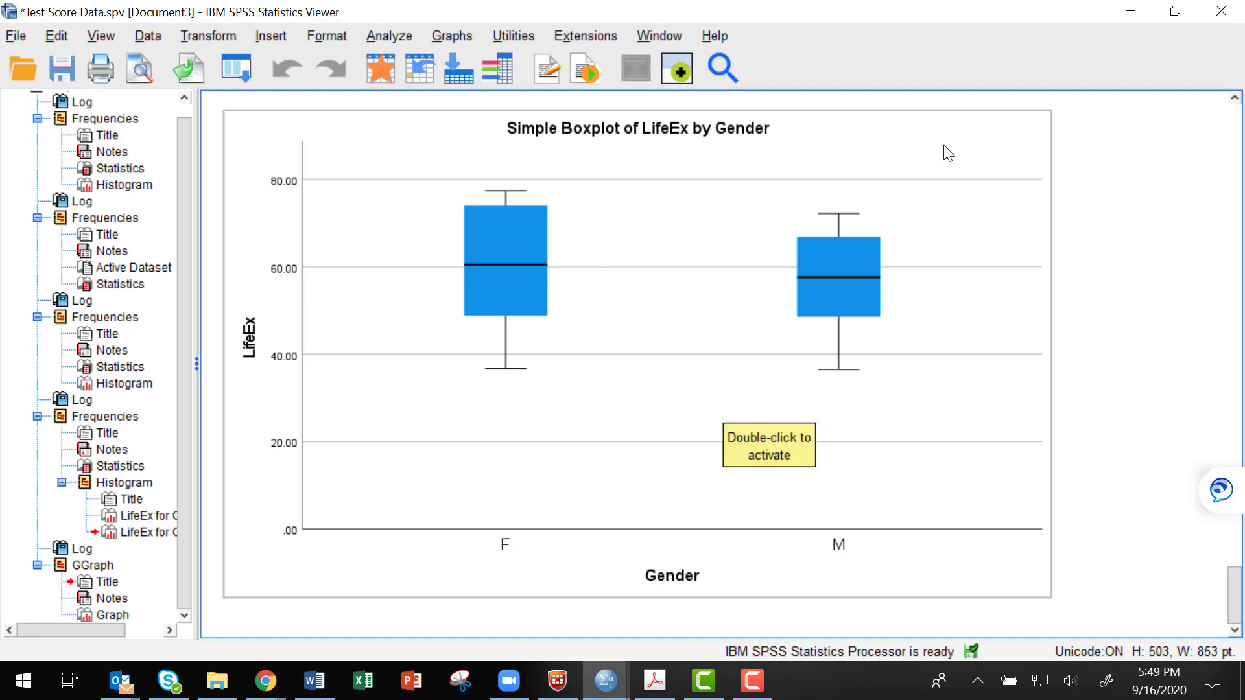
Open the context menu of the boxplot for copy and export actions.
{"action": "right_click", "coordinate": [946, 151]}
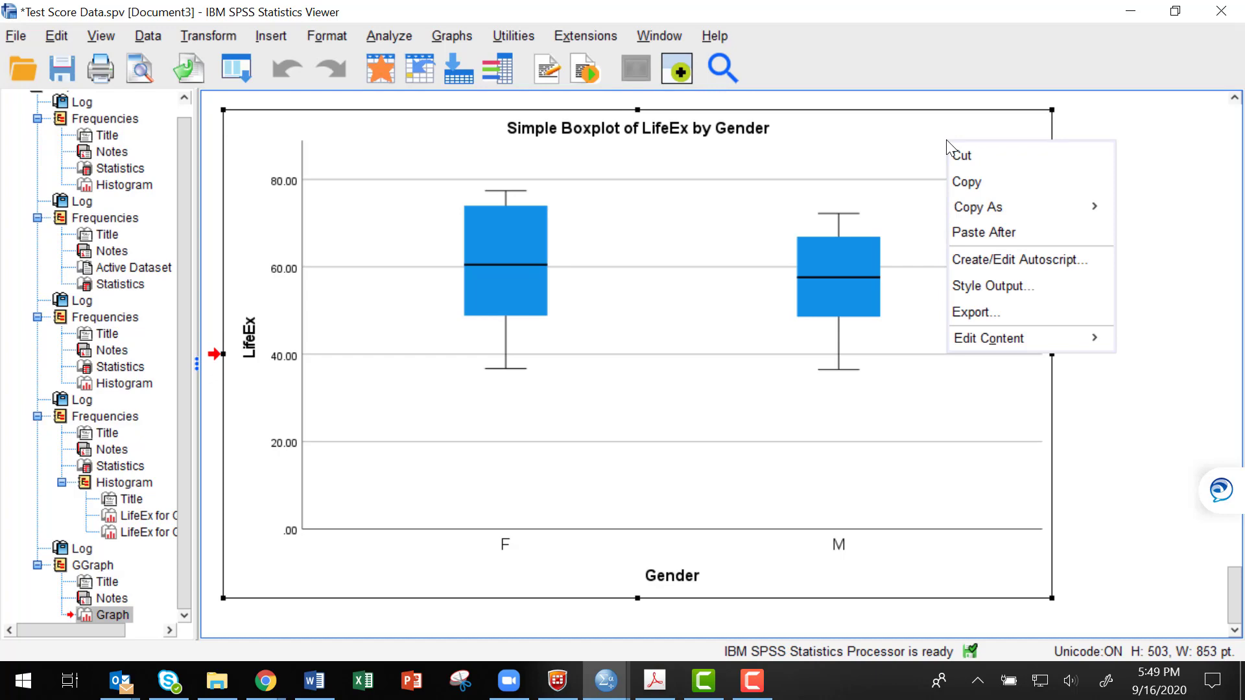